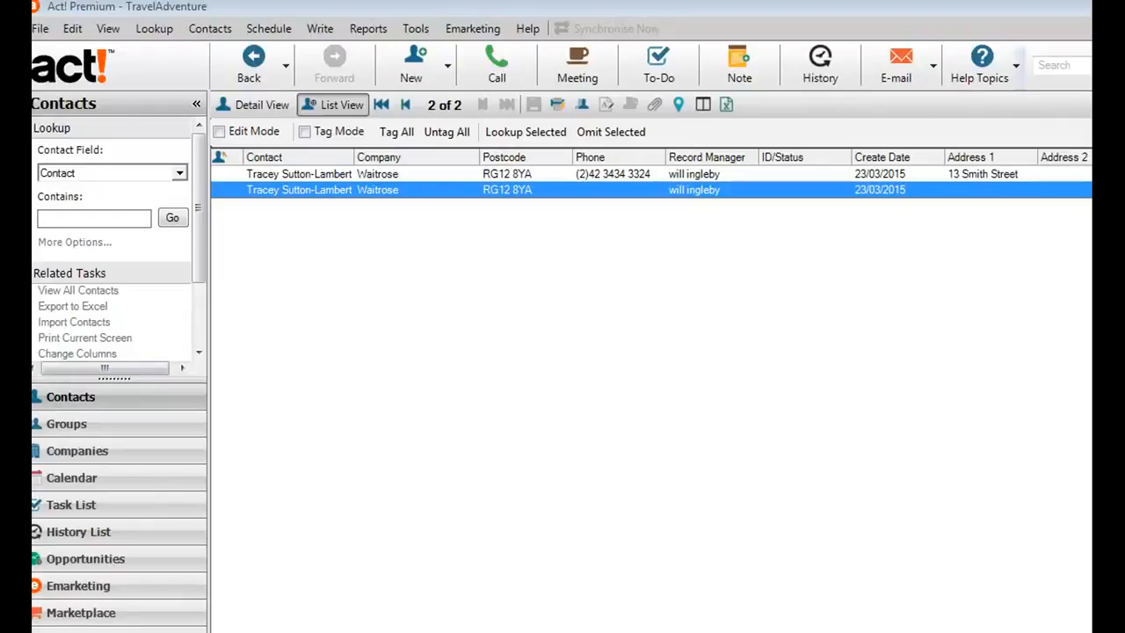
{"action": "mouse_move", "coordinate": [316, 288]}
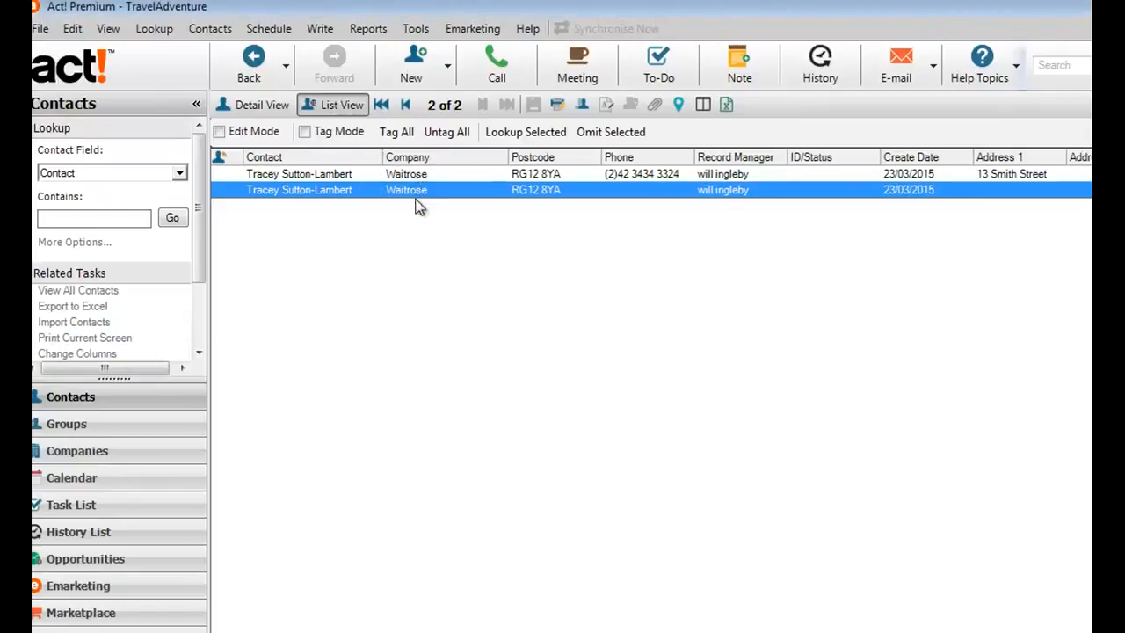
{"action": "mouse_move", "coordinate": [413, 192]}
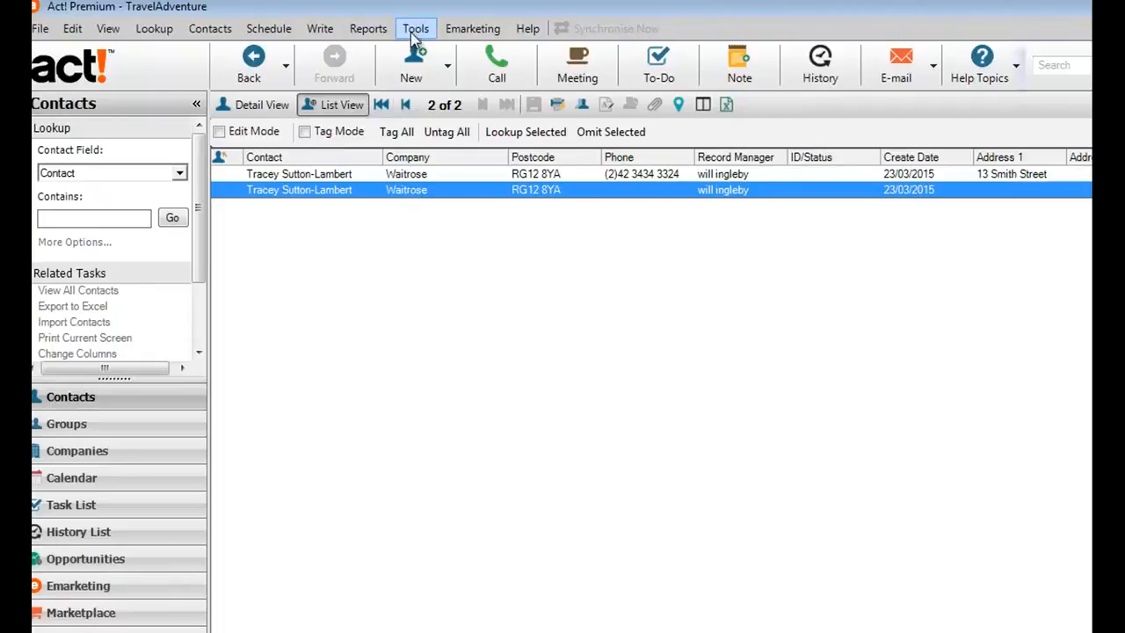
{"action": "left_click", "coordinate": [415, 29]}
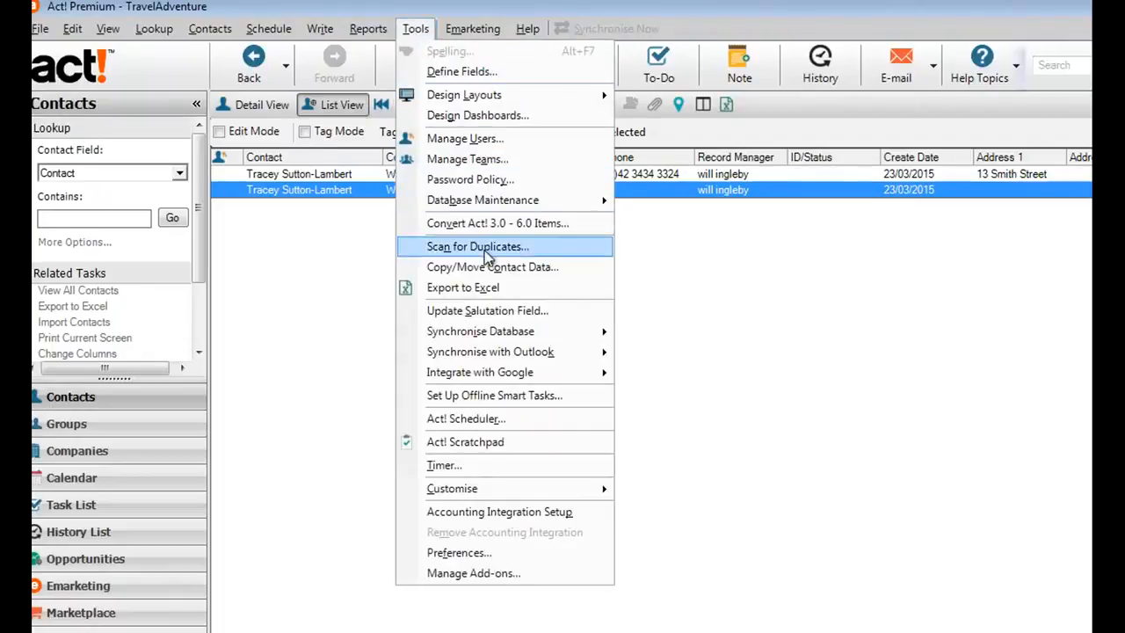
{"action": "left_click", "coordinate": [477, 246]}
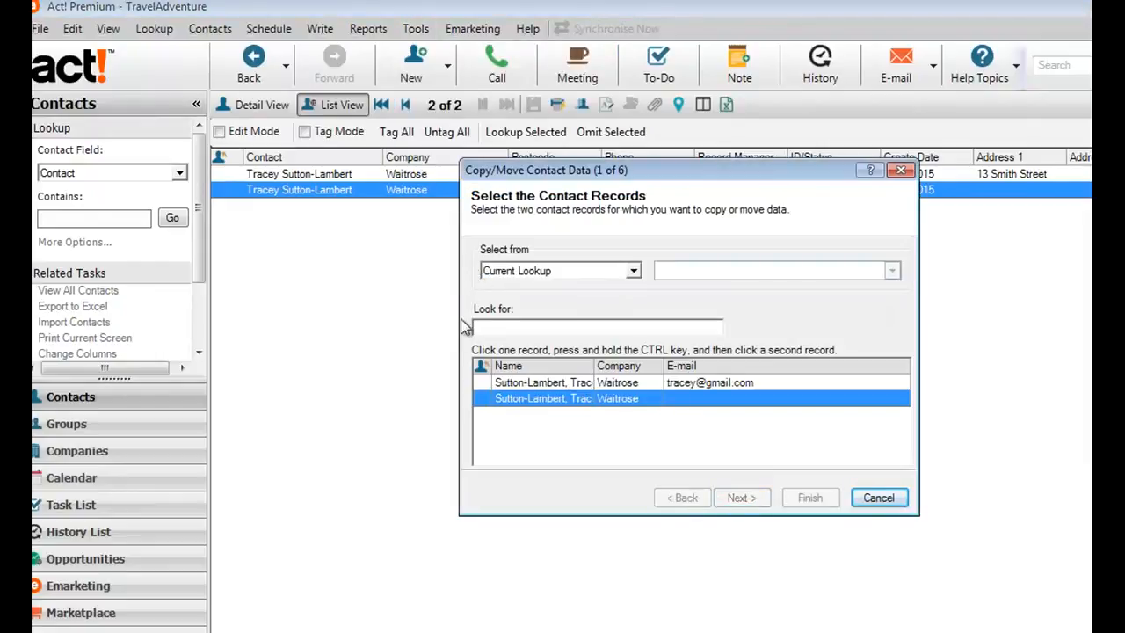
{"action": "mouse_move", "coordinate": [534, 355]}
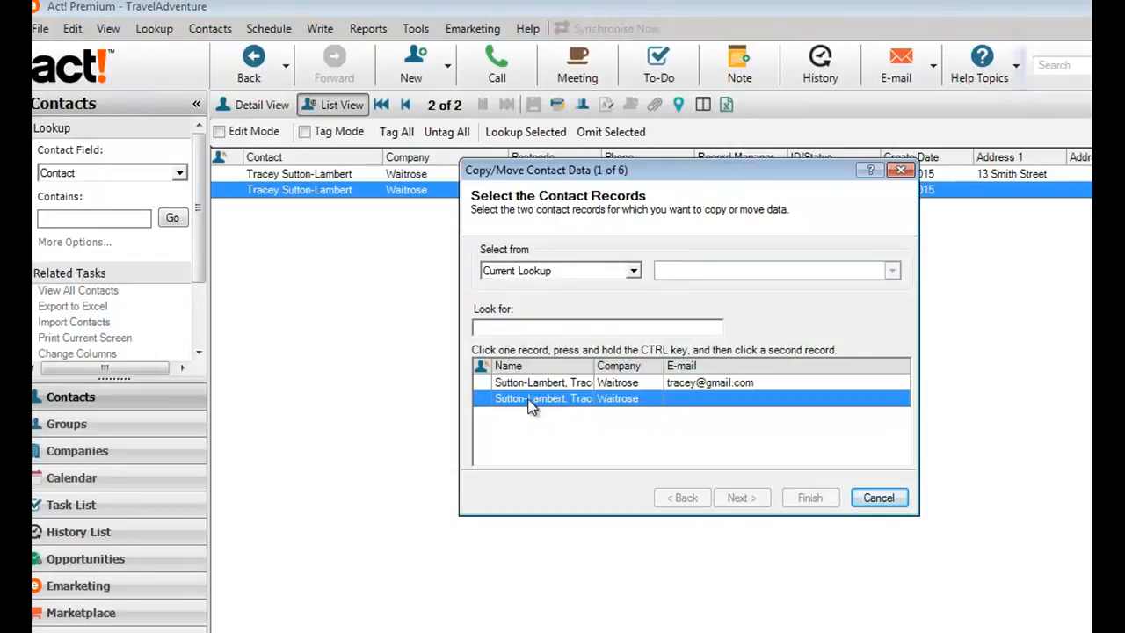
{"action": "left_click", "coordinate": [543, 384]}
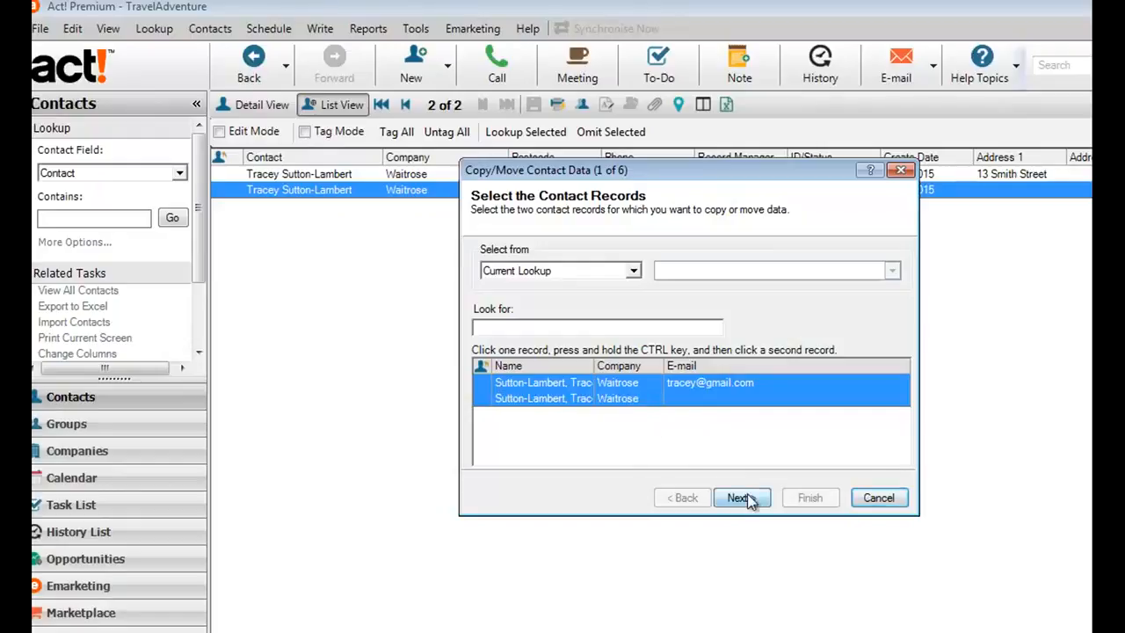
- Choose 'Copy Contact 2 to Contact 1' so the phone-and-address record is the target
{"action": "left_click", "coordinate": [742, 498]}
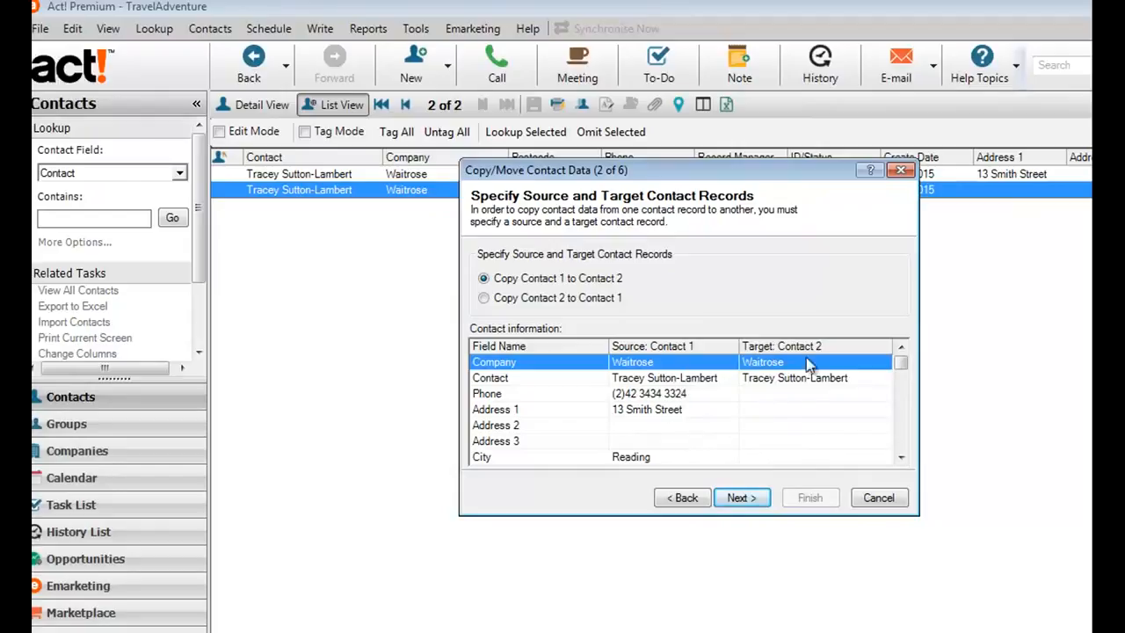
{"action": "mouse_move", "coordinate": [717, 393]}
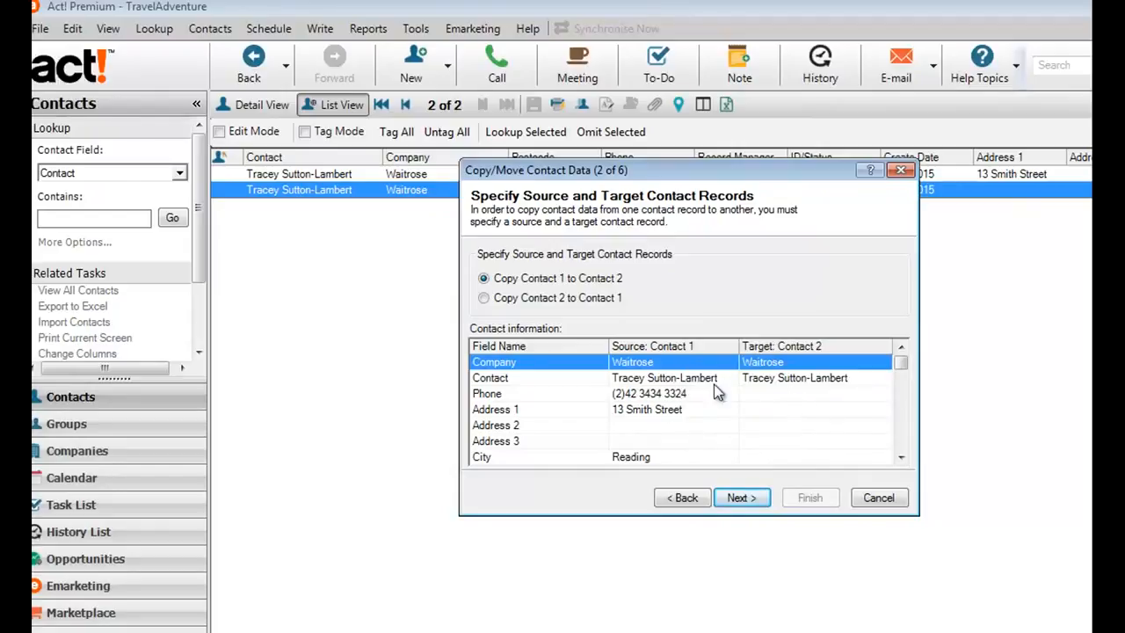
{"action": "mouse_move", "coordinate": [802, 343]}
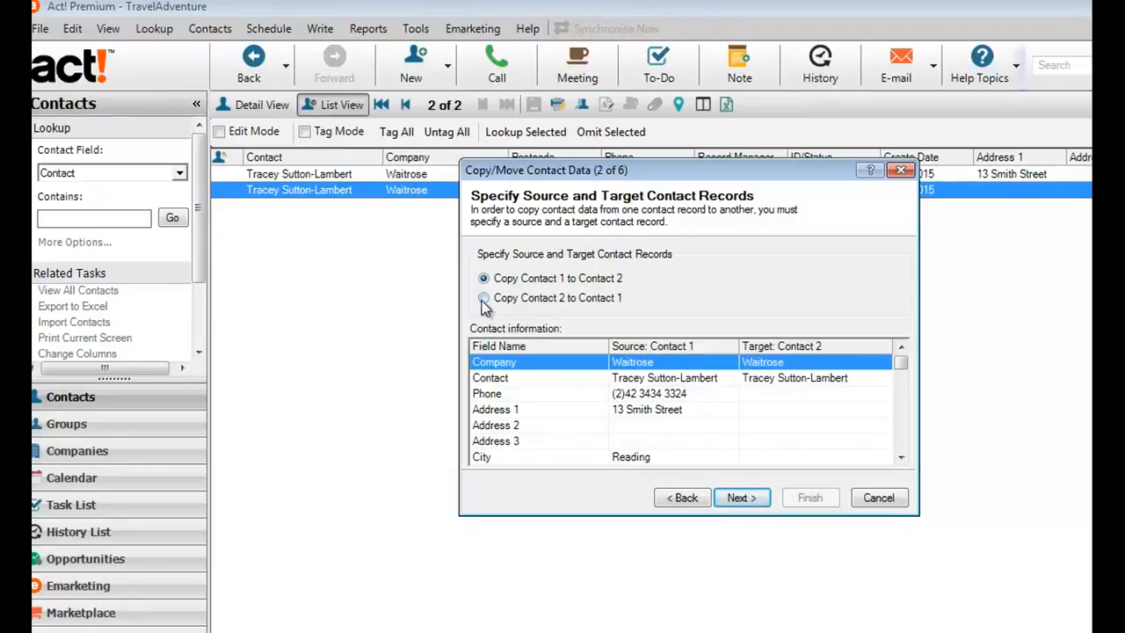
{"action": "left_click", "coordinate": [484, 297]}
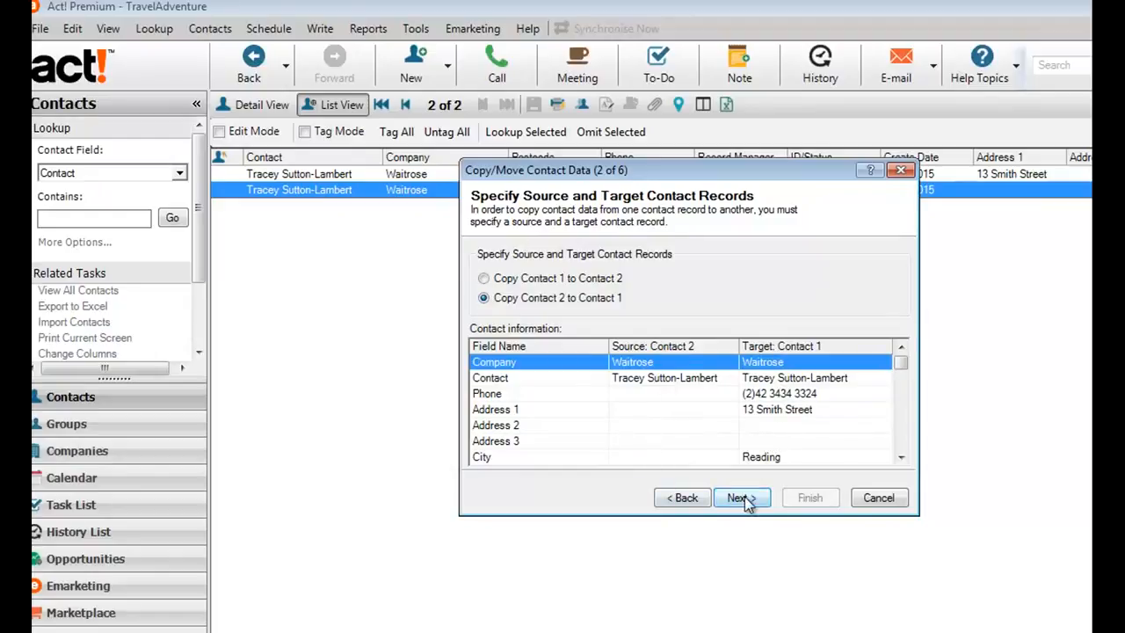
{"action": "left_click", "coordinate": [742, 498]}
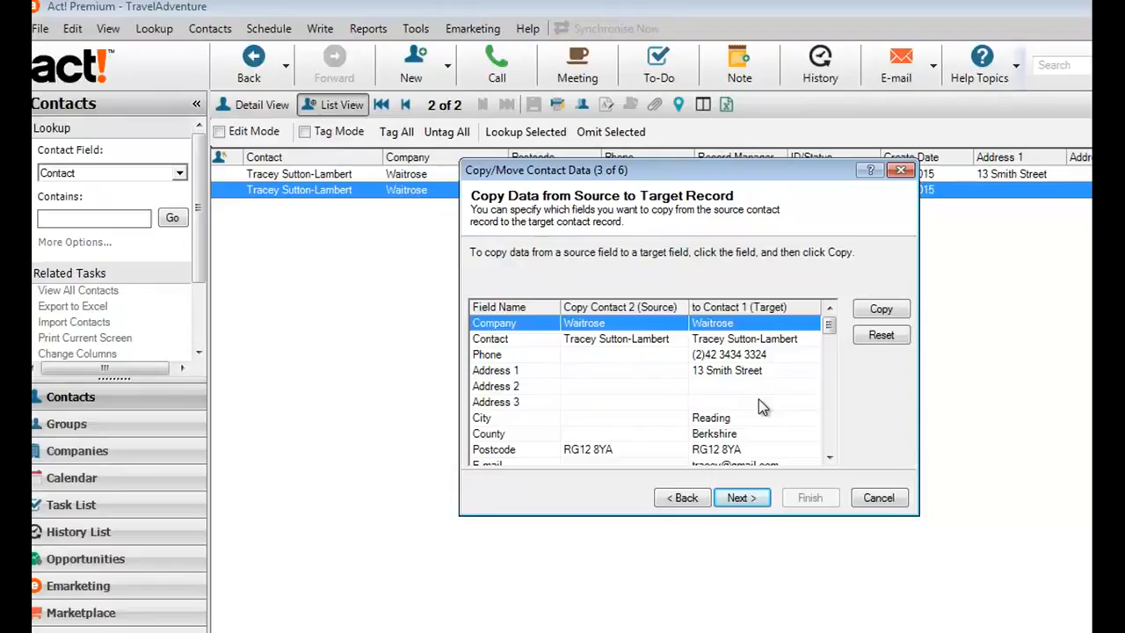
{"action": "mouse_move", "coordinate": [615, 373]}
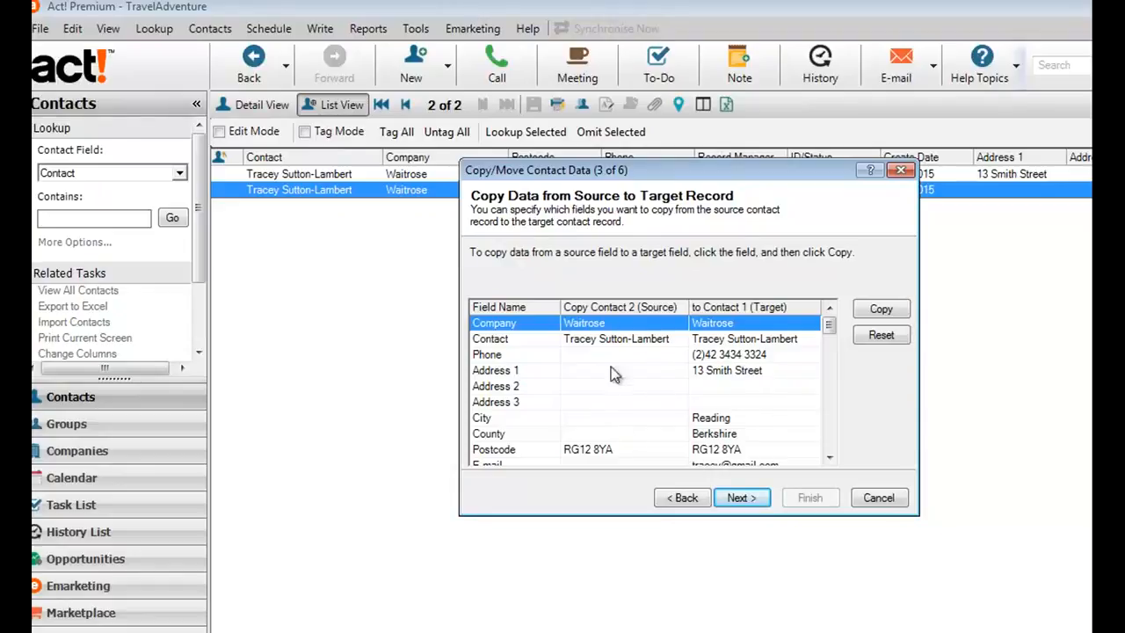
{"action": "mouse_move", "coordinate": [687, 397]}
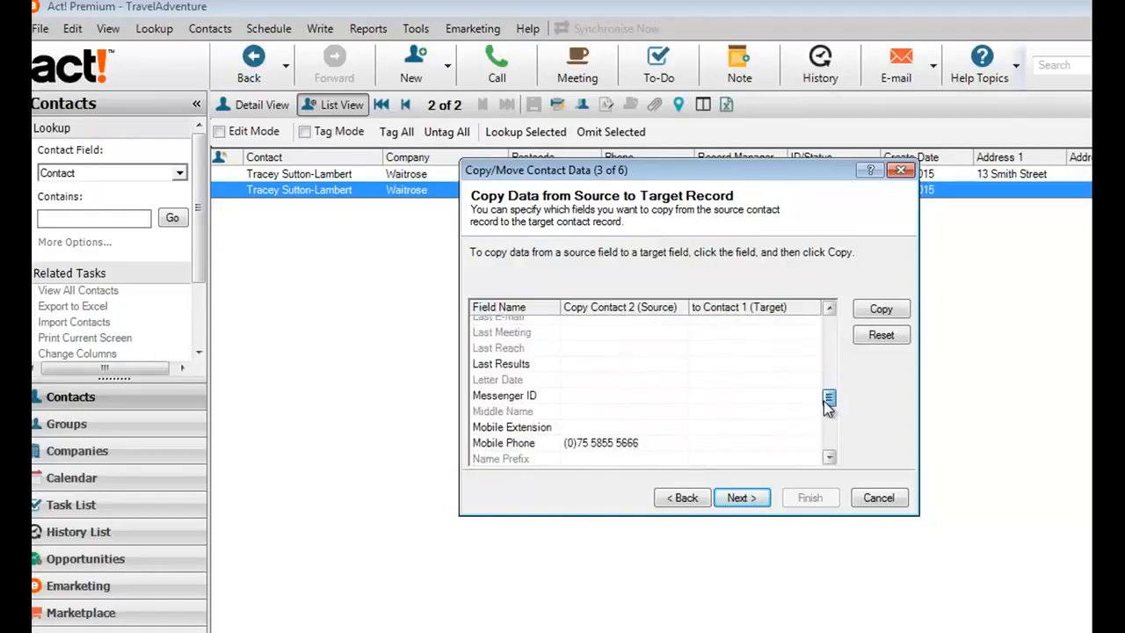
{"action": "scroll", "scroll_direction": "down", "scroll_amount": 3}
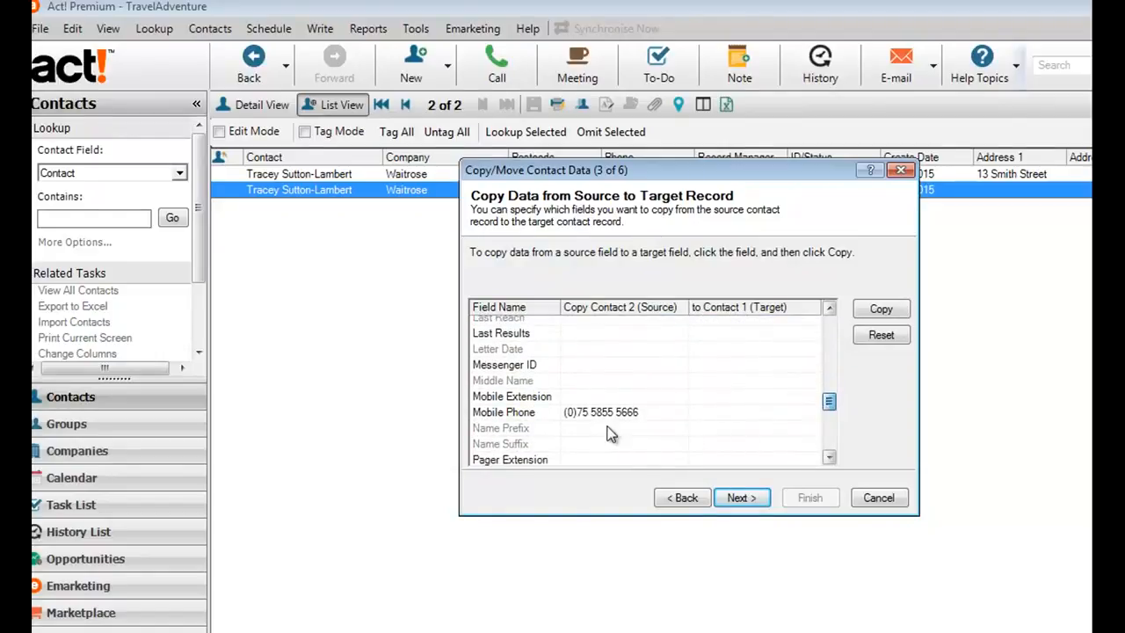
{"action": "left_click", "coordinate": [503, 411]}
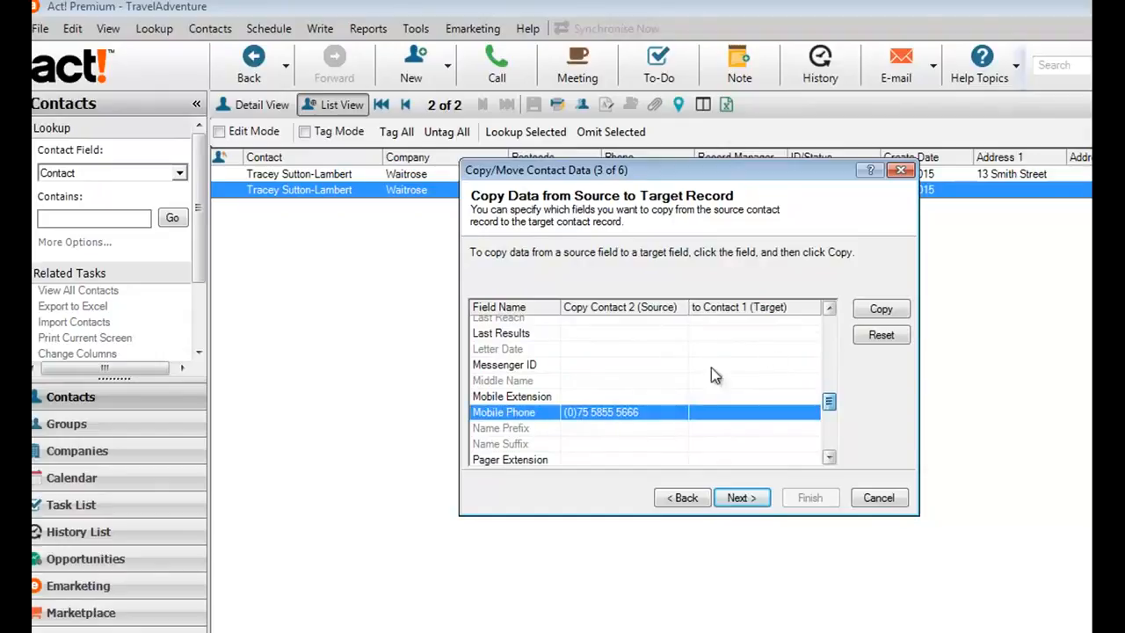
{"action": "left_click", "coordinate": [881, 310]}
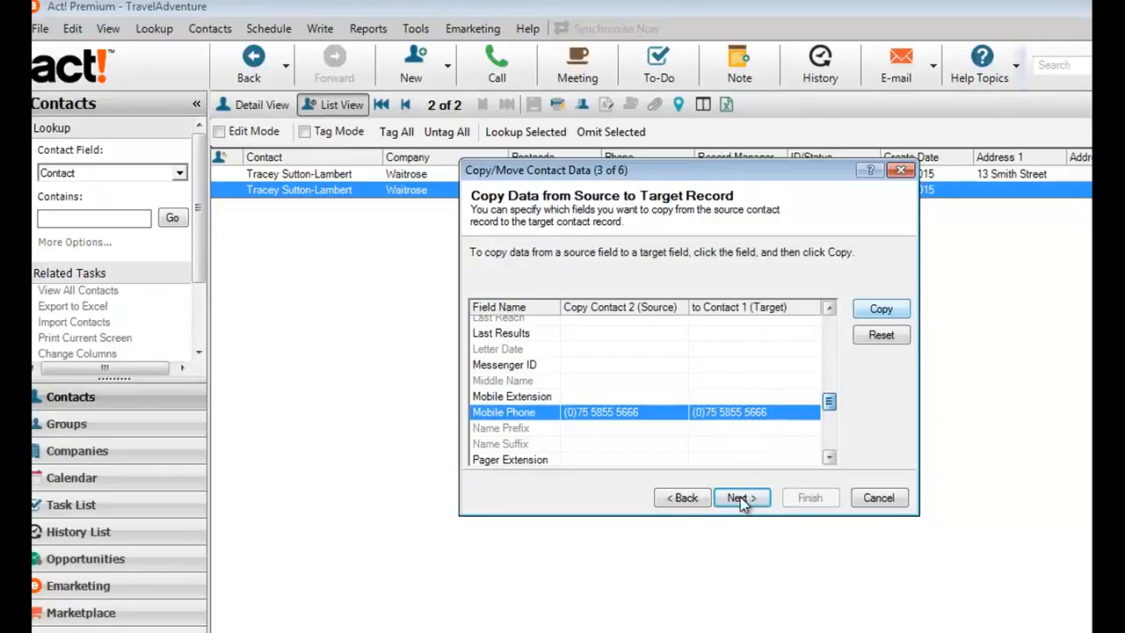
- Advance to Move Additional Items with notes, histories, activities, opportunities, secondary contacts and documents all ticked
{"action": "left_click", "coordinate": [742, 498]}
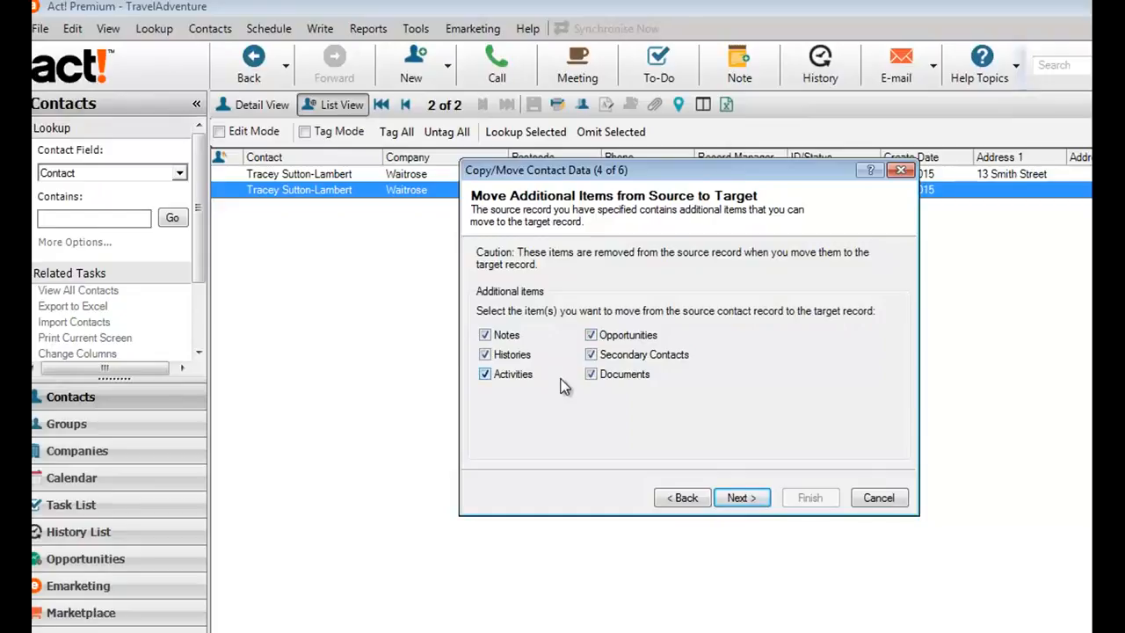
{"action": "mouse_move", "coordinate": [686, 472]}
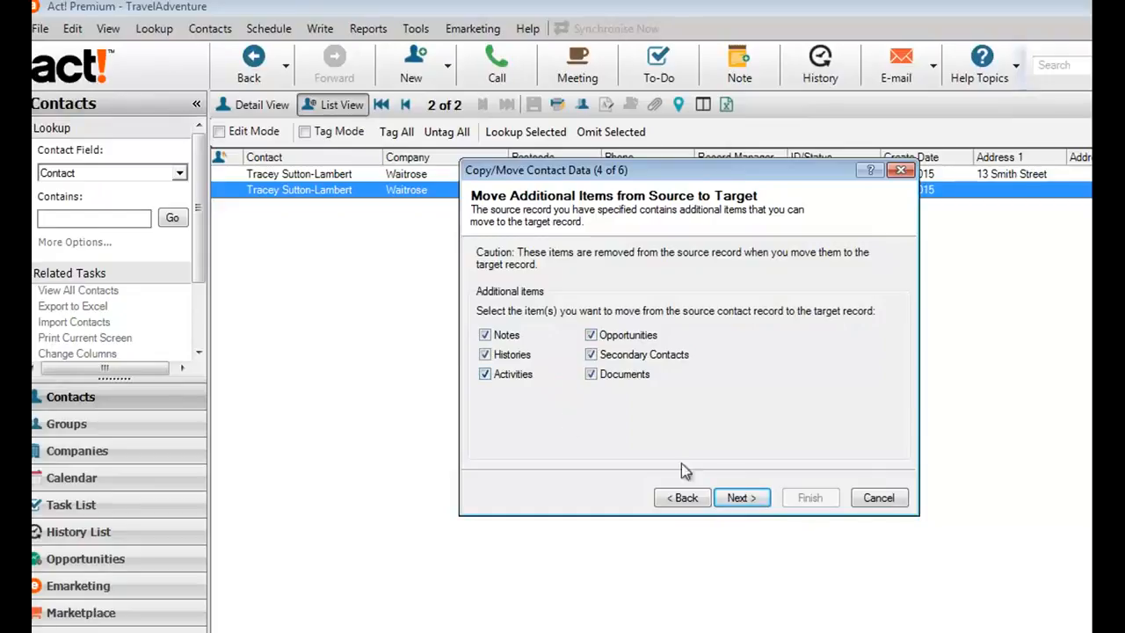
- Keep 'Yes, delete the source contact record' and confirm the deletion warning to reach the completion page
{"action": "left_click", "coordinate": [742, 498]}
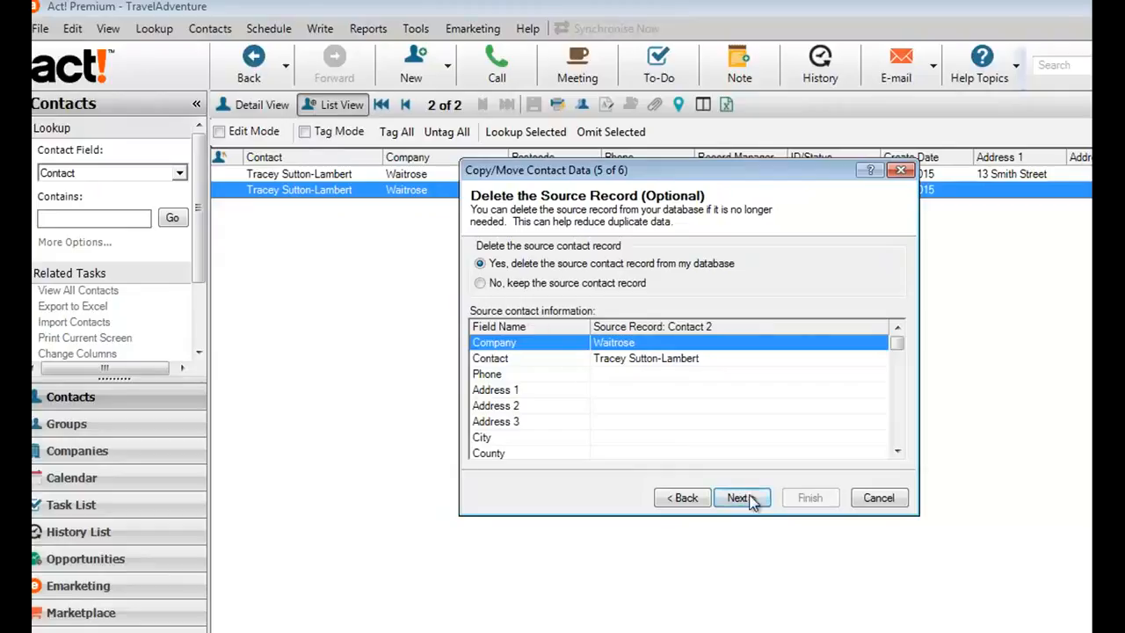
{"action": "left_click", "coordinate": [742, 498]}
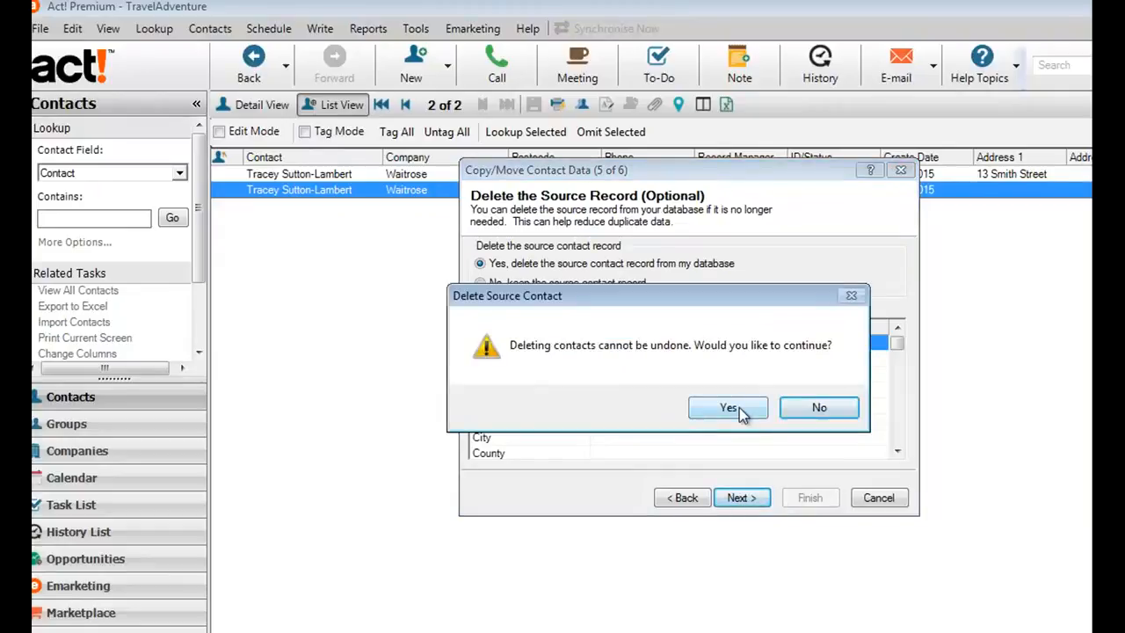
{"action": "left_click", "coordinate": [728, 408]}
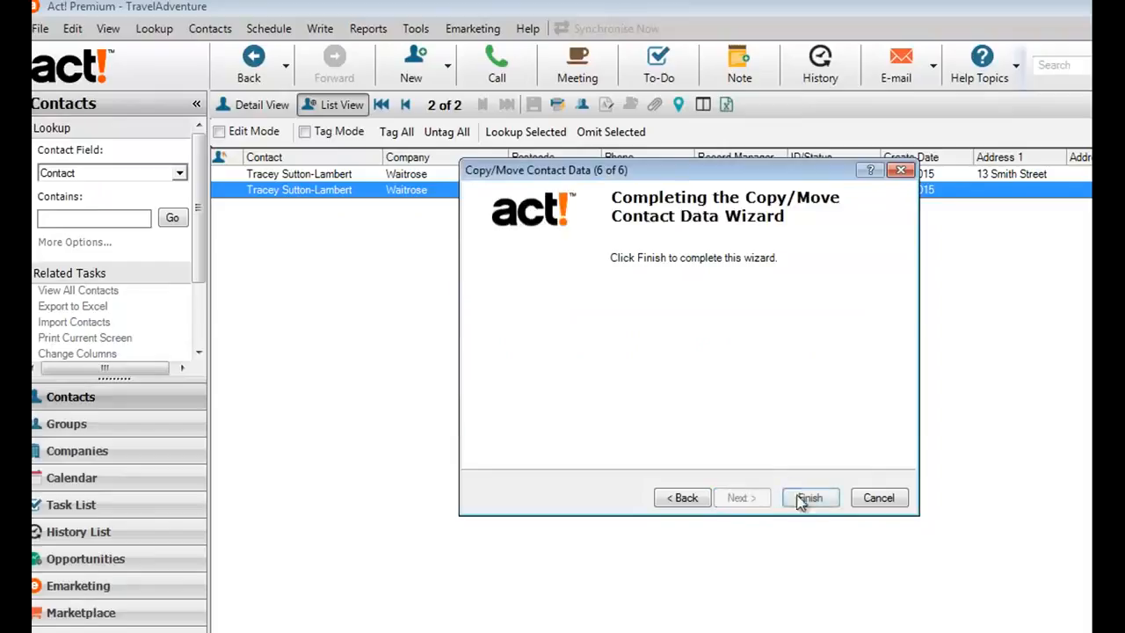